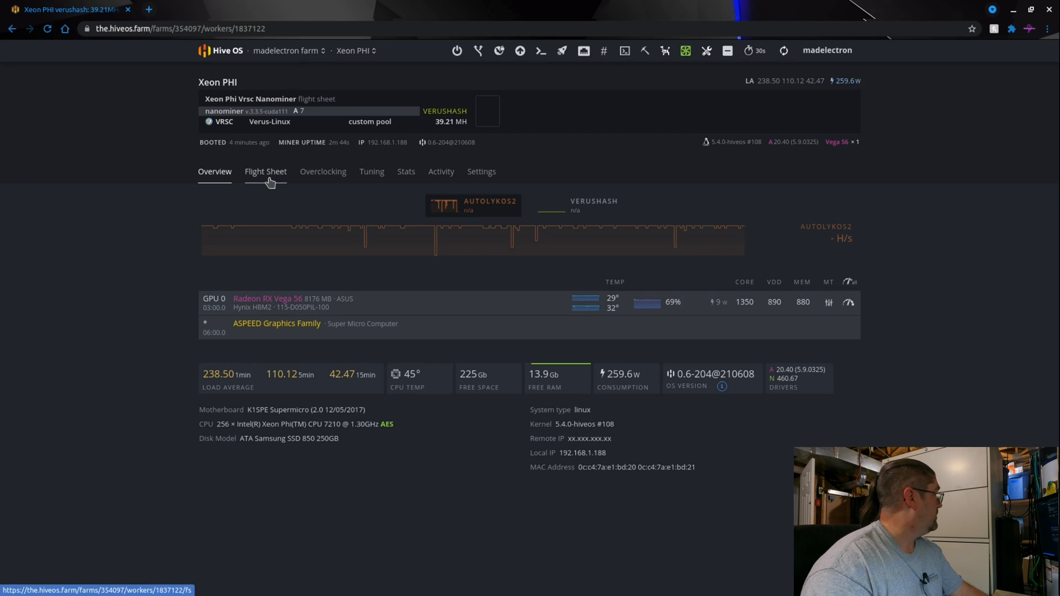
- Show the Xeon PHI worker's flight sheets, including the active Xeon Phi Vrsc Nanominer sheet
{"action": "left_click", "coordinate": [265, 171]}
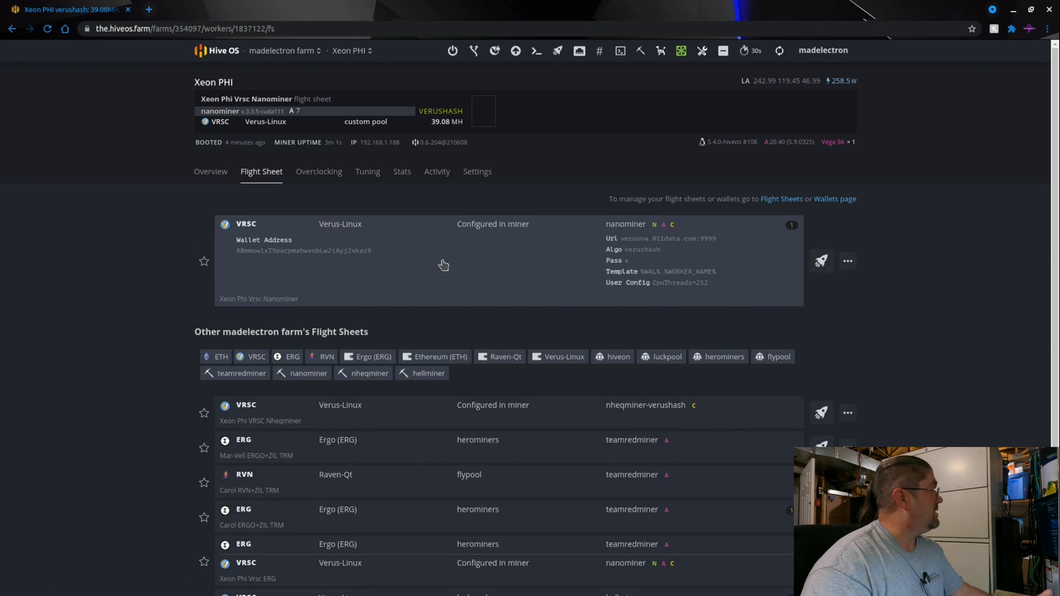
{"action": "mouse_move", "coordinate": [497, 257]}
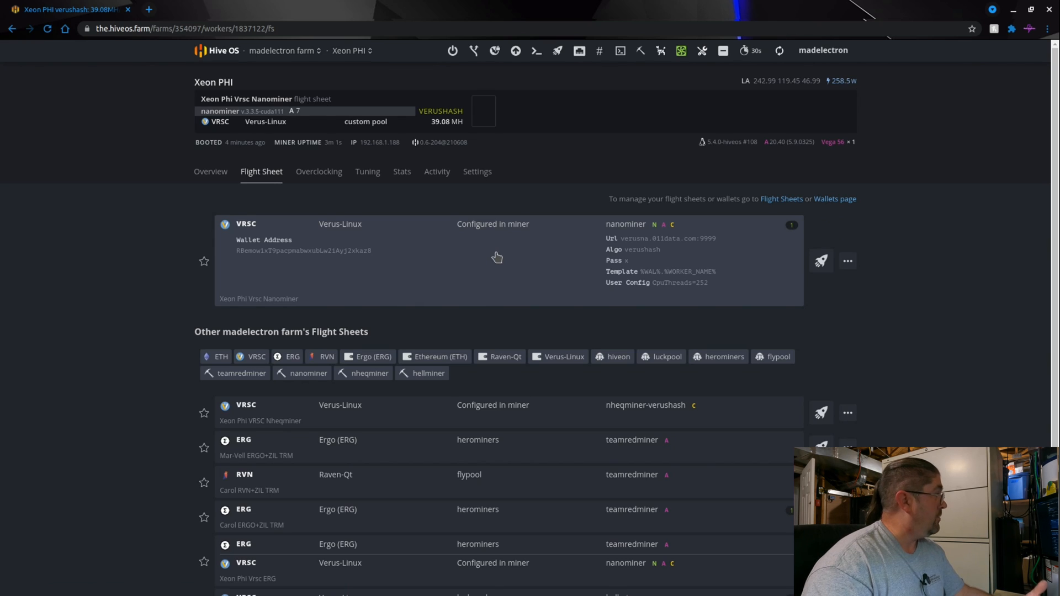
{"action": "mouse_move", "coordinate": [668, 246]}
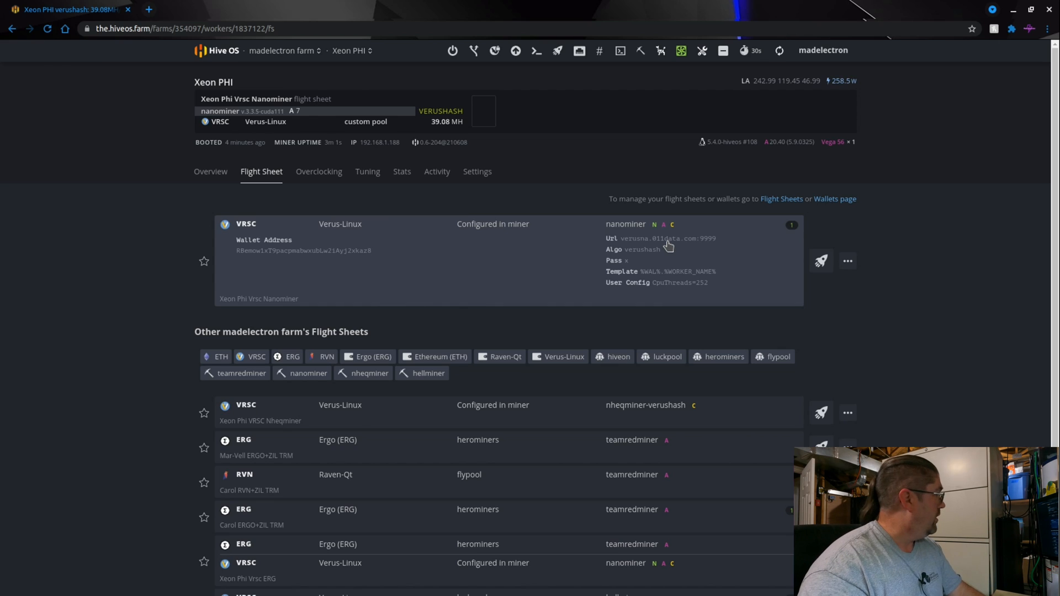
{"action": "mouse_move", "coordinate": [289, 441]}
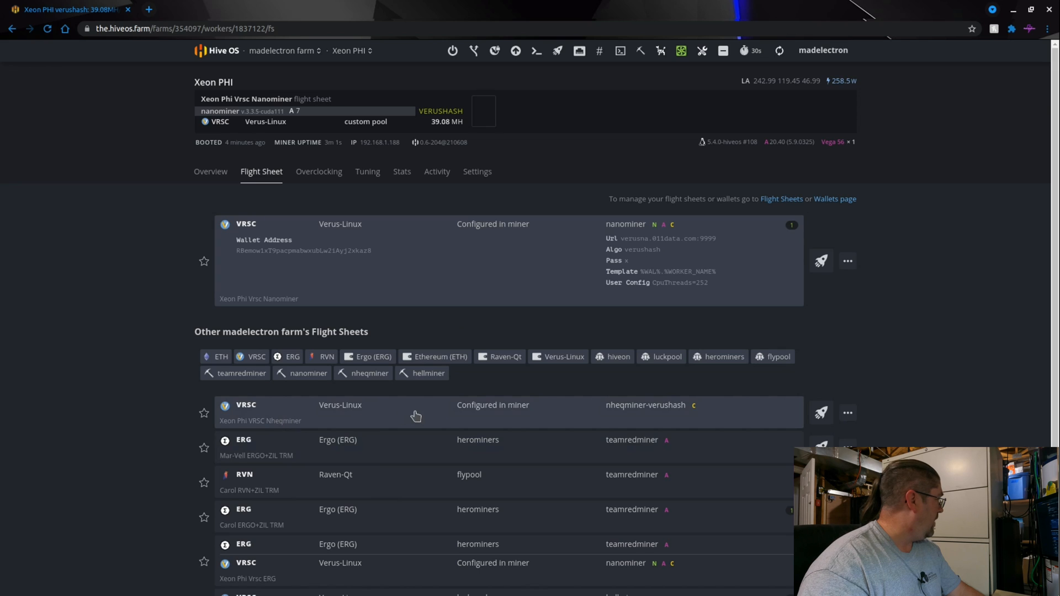
- Scroll down to the Xeon Phi Vrsc ERG sheet's Ergo herominers and Verus nanominer details
{"action": "scroll", "scroll_direction": "down", "scroll_amount": 3}
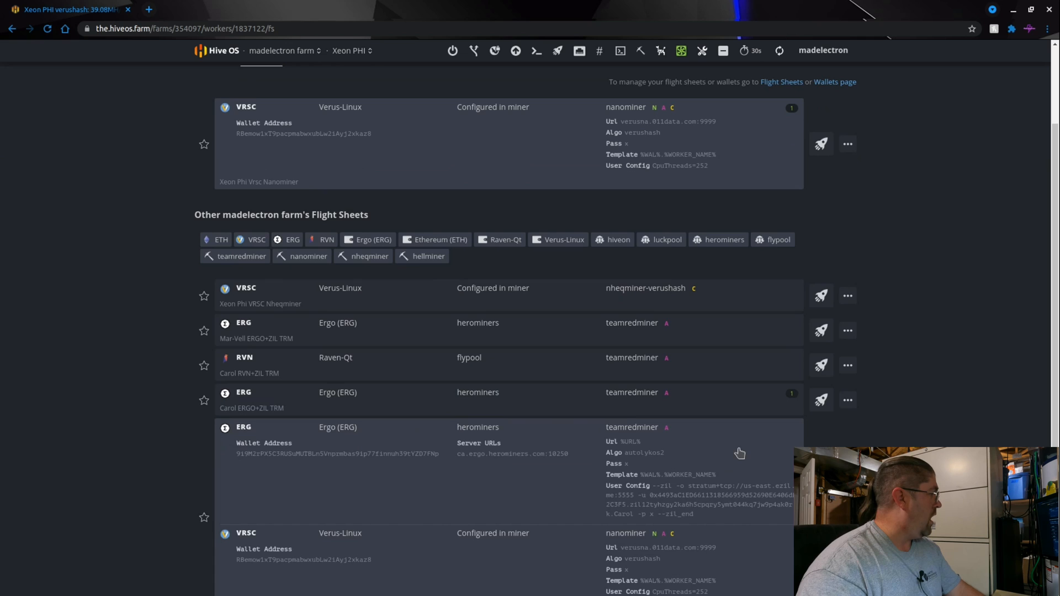
{"action": "scroll", "scroll_direction": "down", "scroll_amount": 3}
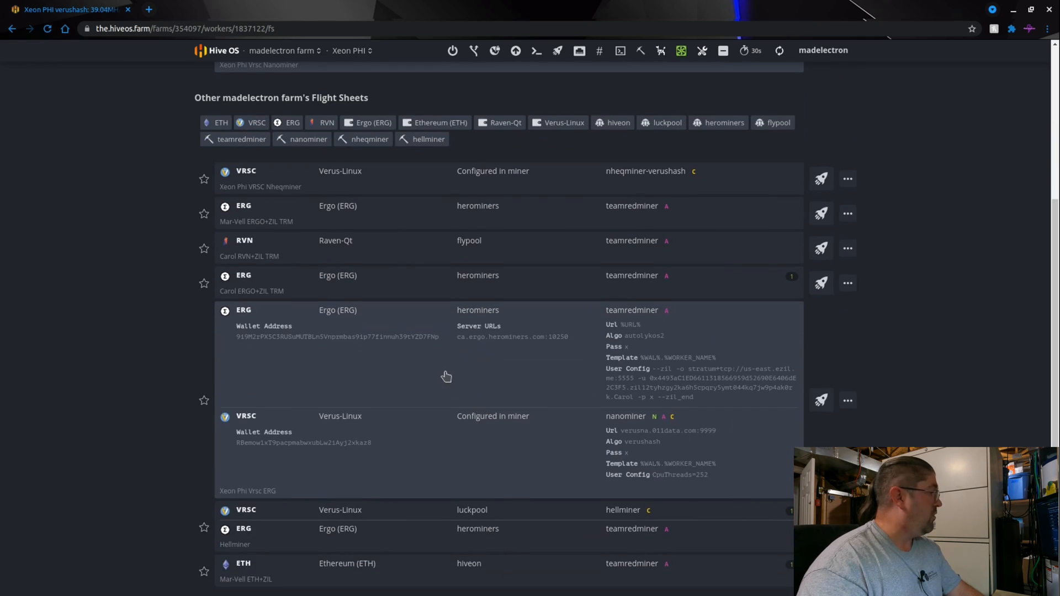
{"action": "mouse_move", "coordinate": [445, 371]}
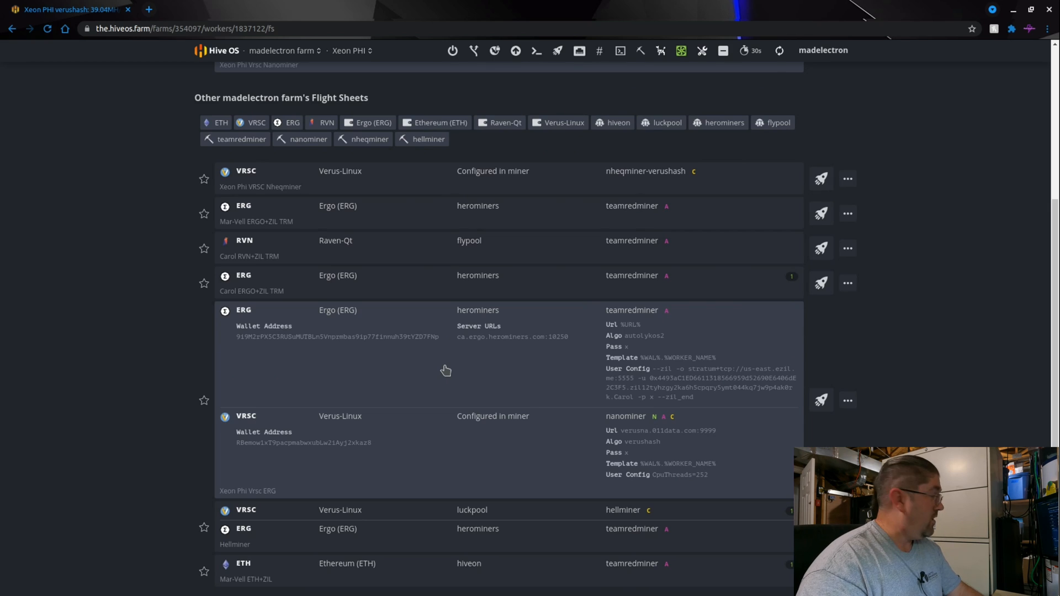
{"action": "mouse_move", "coordinate": [653, 331]}
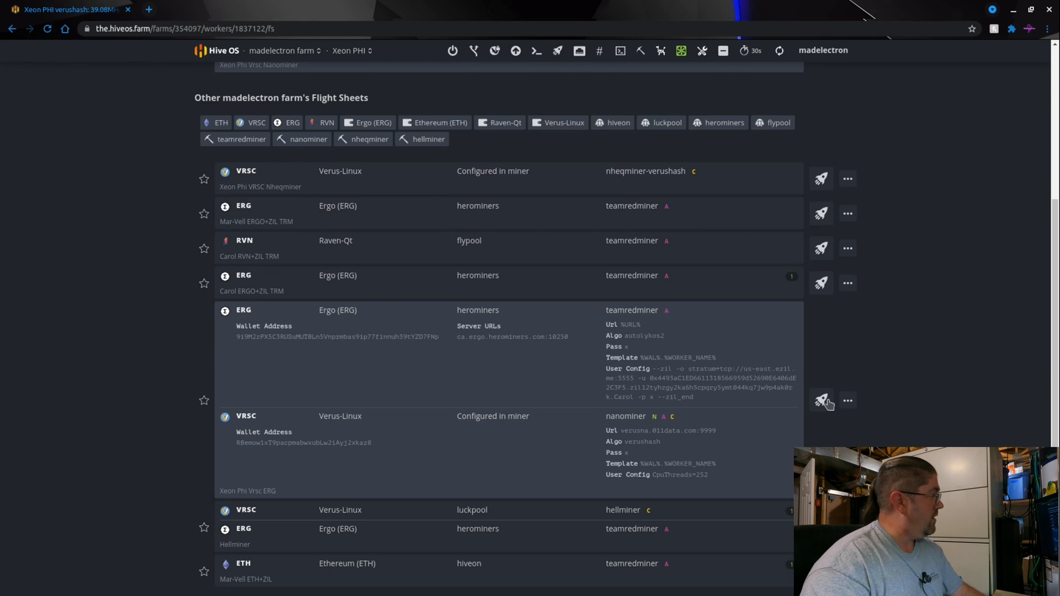
- Apply the Xeon Phi Vrsc ERG sheet and check ERG ~160 MH, VRSC ~39 MH on Overview
{"action": "left_click", "coordinate": [820, 400]}
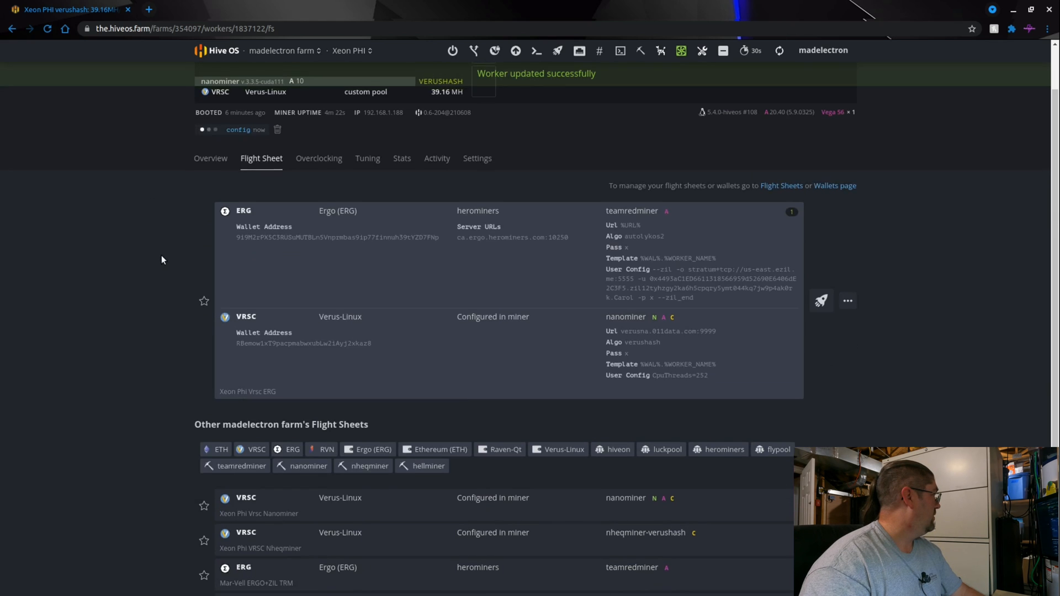
{"action": "left_click", "coordinate": [215, 221]}
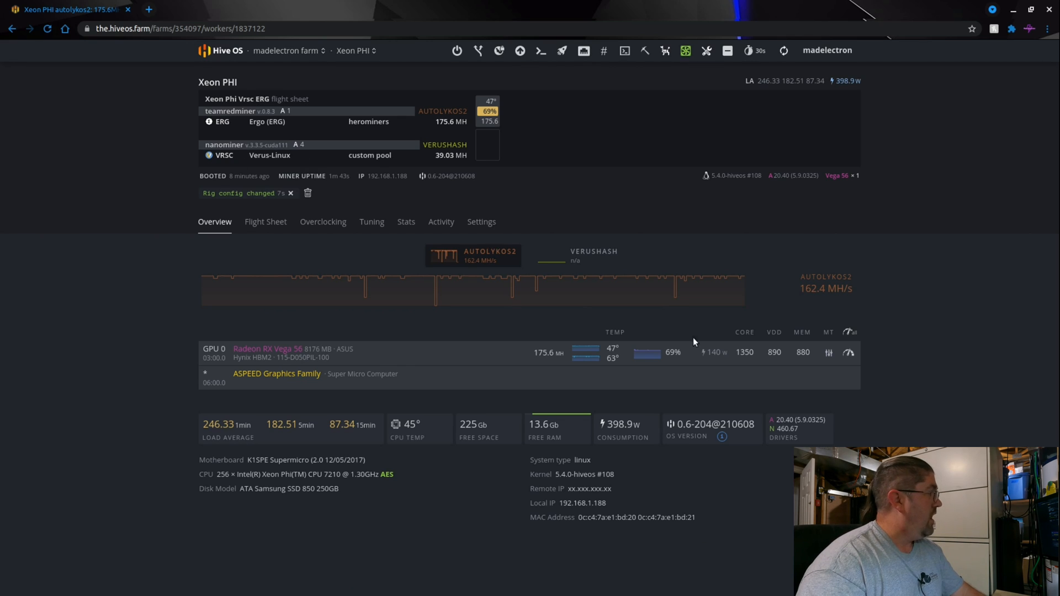
{"action": "mouse_move", "coordinate": [717, 365]}
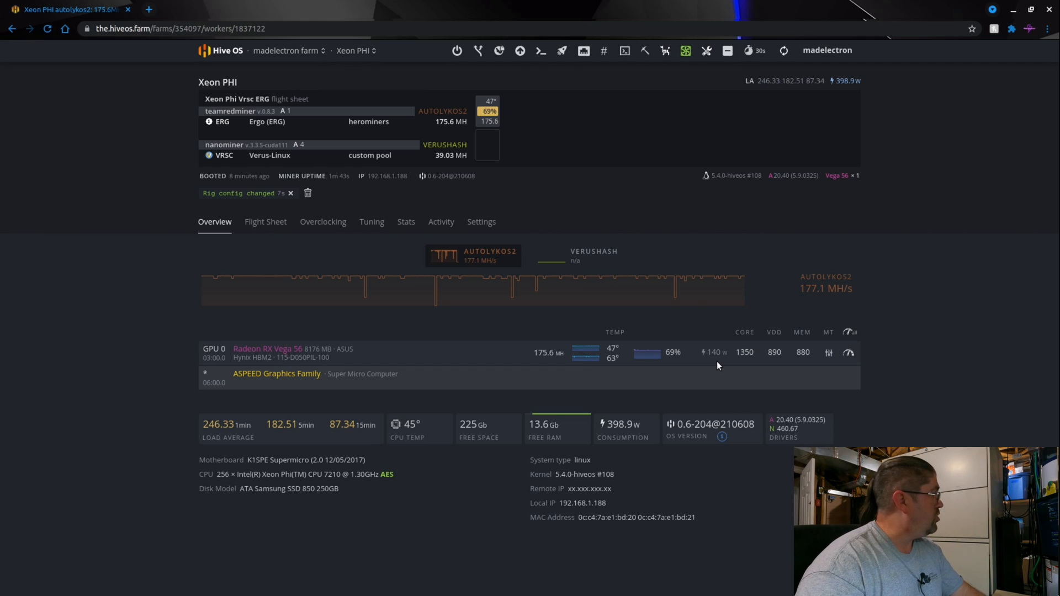
{"action": "mouse_move", "coordinate": [784, 358]}
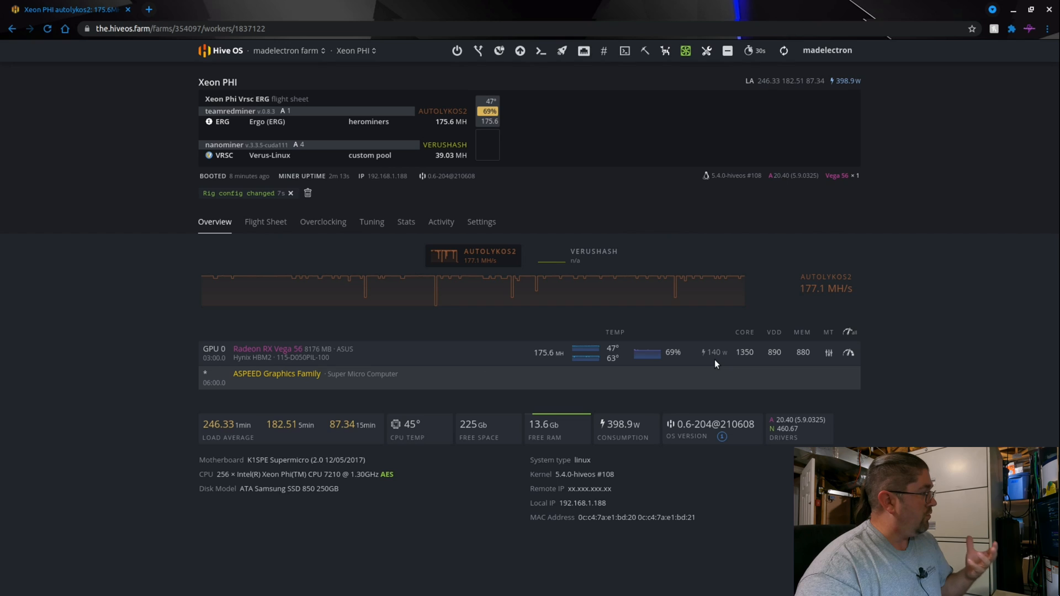
{"action": "mouse_move", "coordinate": [611, 332]}
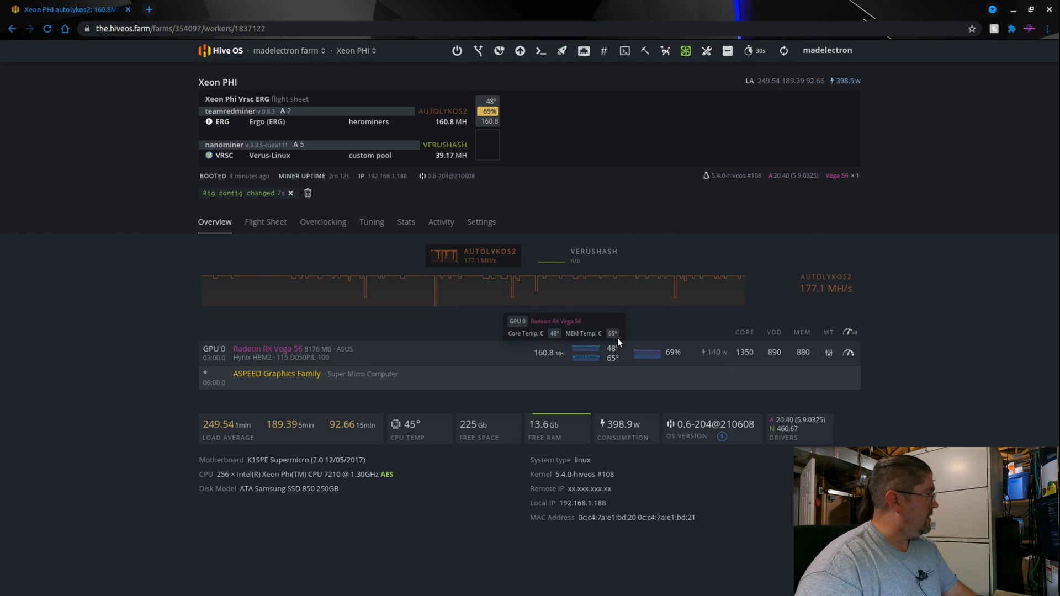
{"action": "mouse_move", "coordinate": [659, 378]}
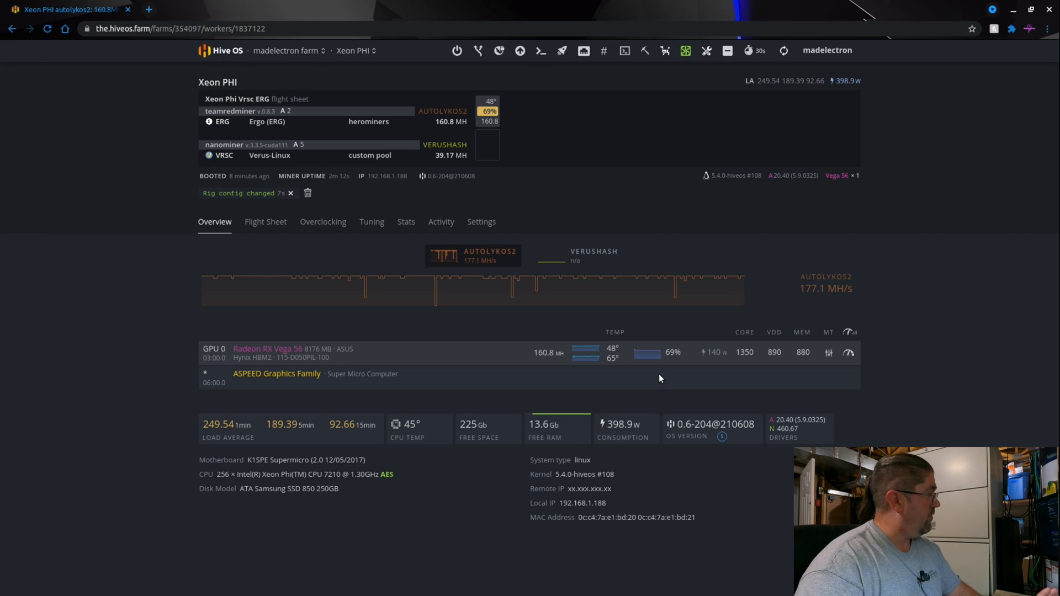
{"action": "mouse_move", "coordinate": [585, 385]}
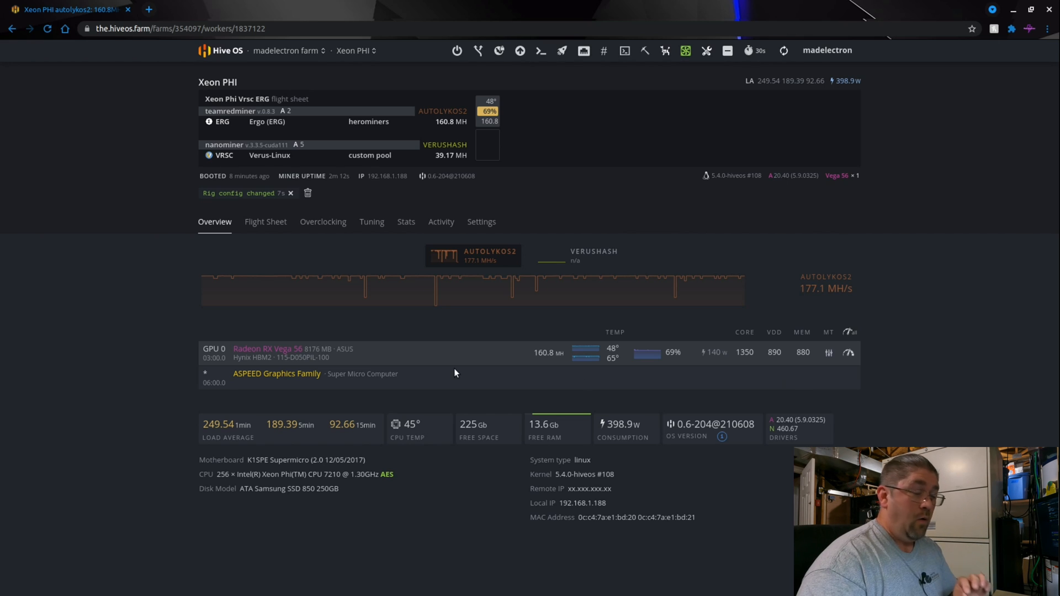
{"action": "mouse_move", "coordinate": [735, 375]}
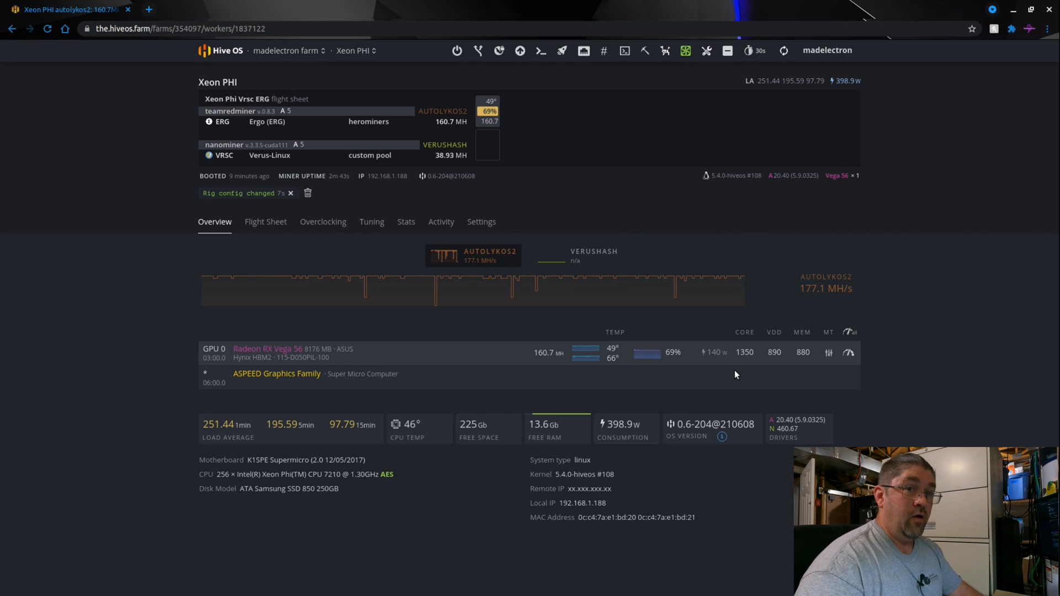
- Switch to the Carol worker, mining ERG at about 250.5 MH on five GPUs
{"action": "left_click", "coordinate": [356, 50]}
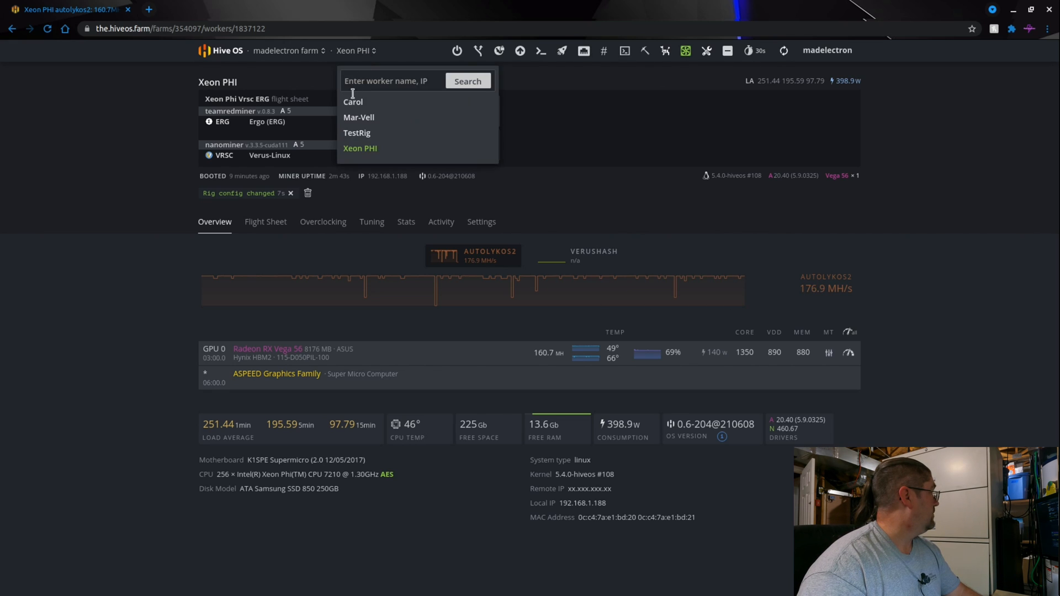
{"action": "left_click", "coordinate": [352, 102]}
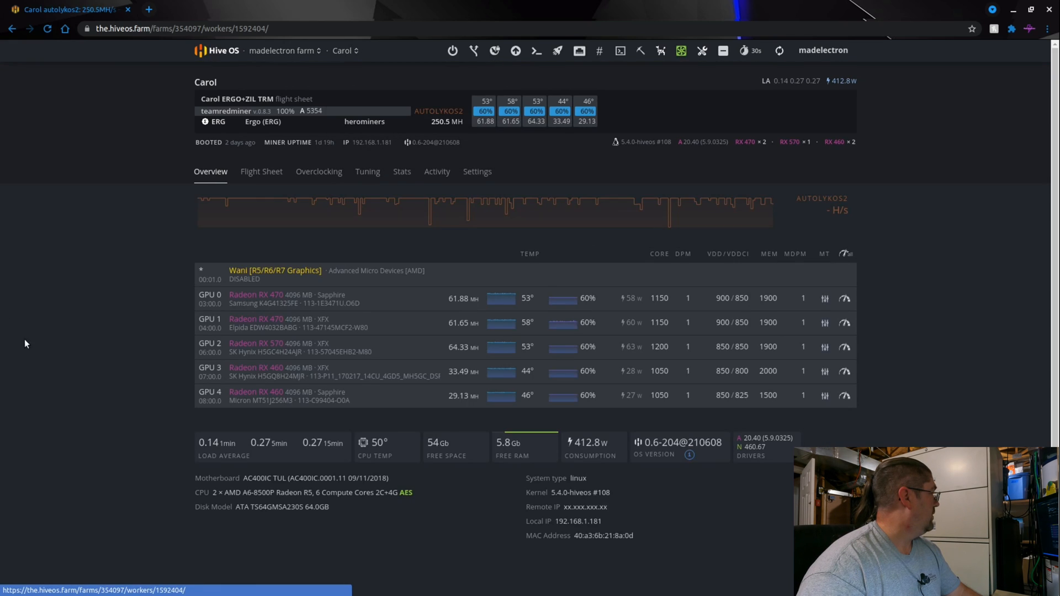
{"action": "mouse_move", "coordinate": [129, 346]}
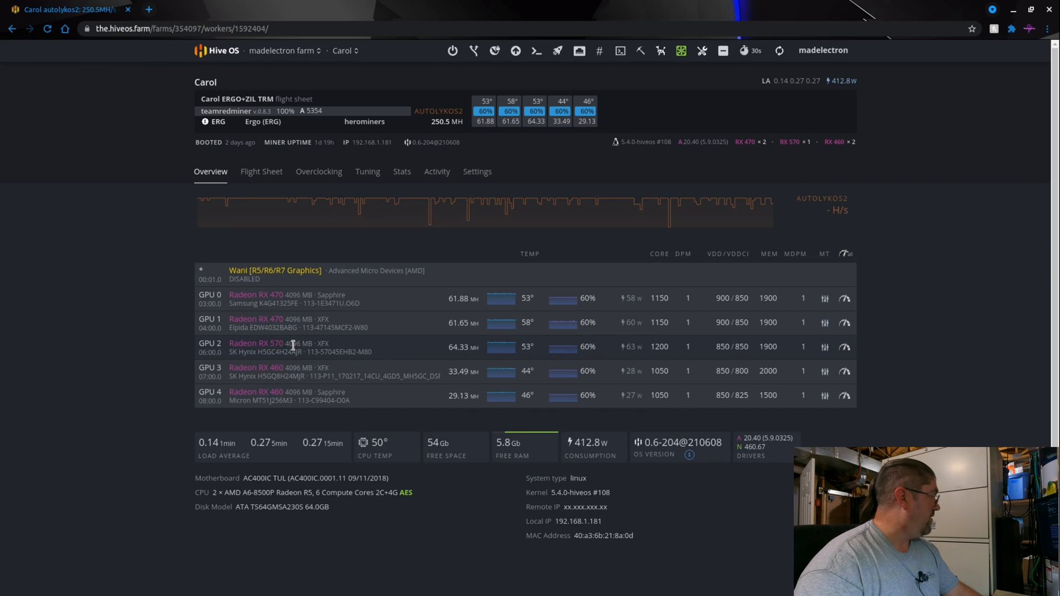
{"action": "mouse_move", "coordinate": [459, 298]}
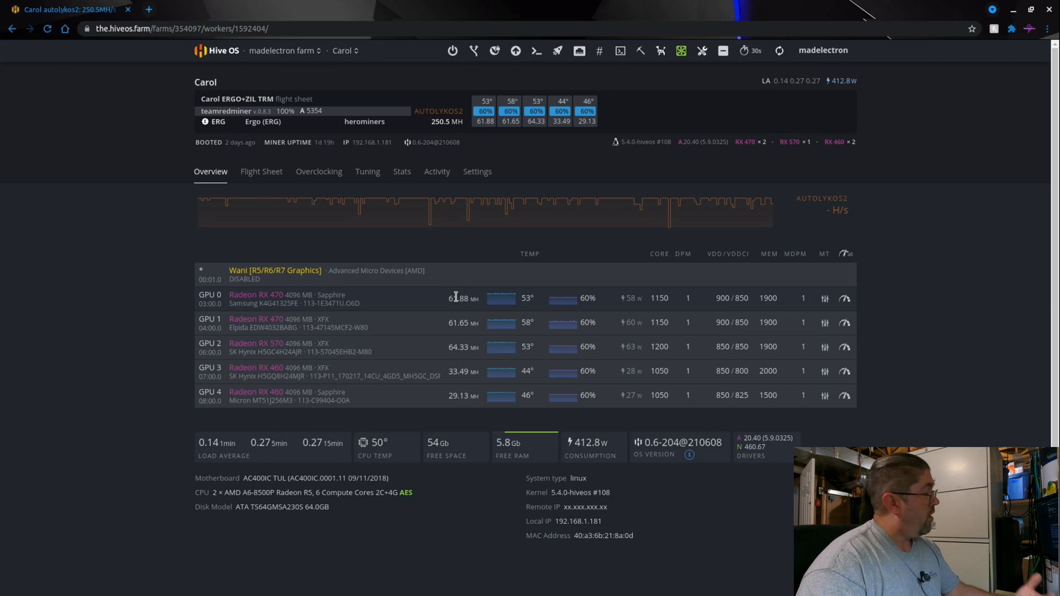
{"action": "mouse_move", "coordinate": [530, 300]}
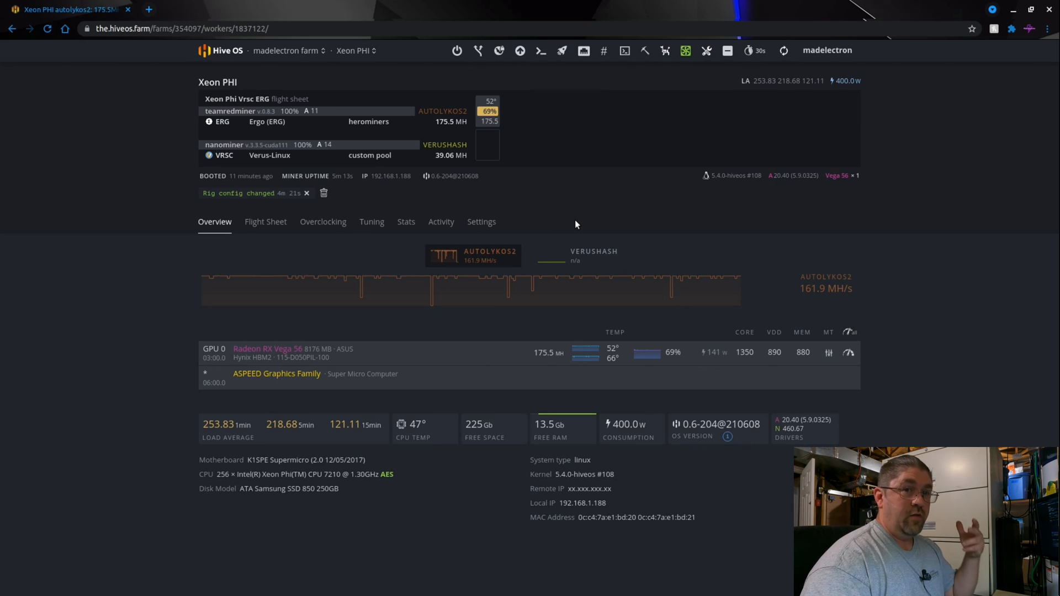
{"action": "mouse_move", "coordinate": [523, 139]}
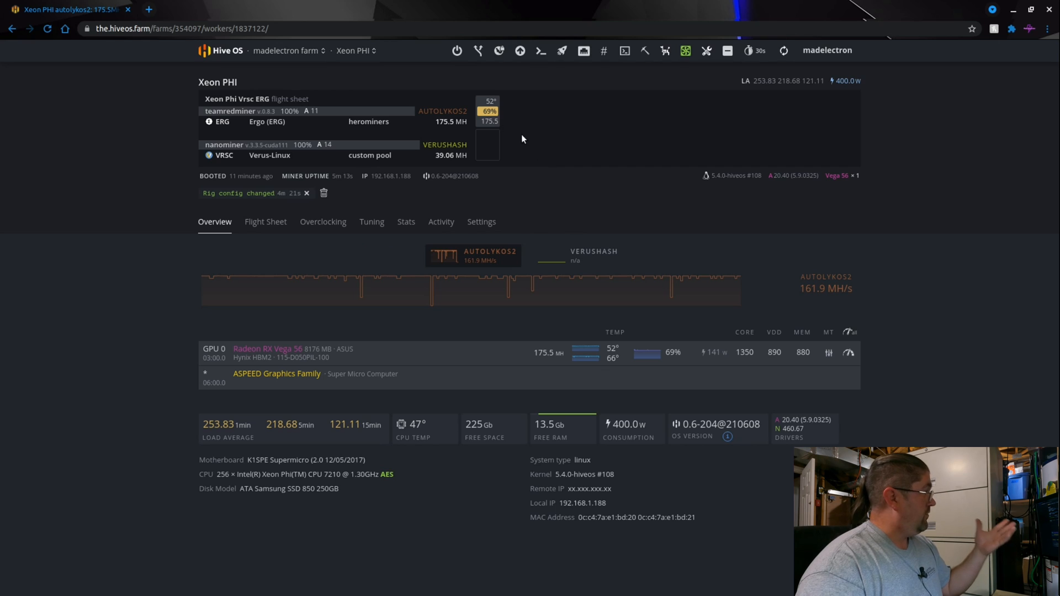
{"action": "mouse_move", "coordinate": [514, 132]}
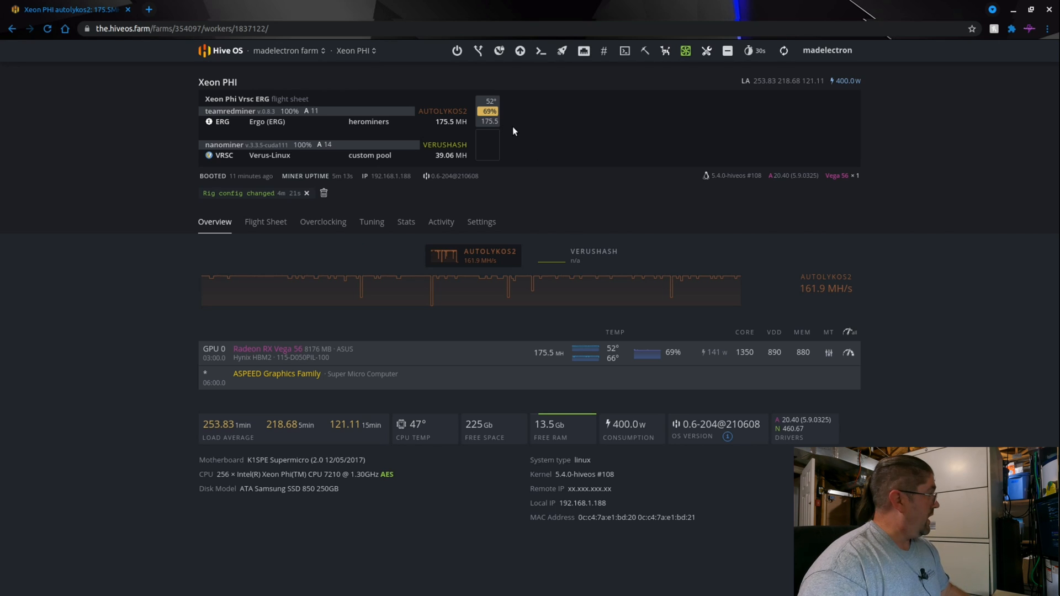
{"action": "mouse_move", "coordinate": [506, 277]}
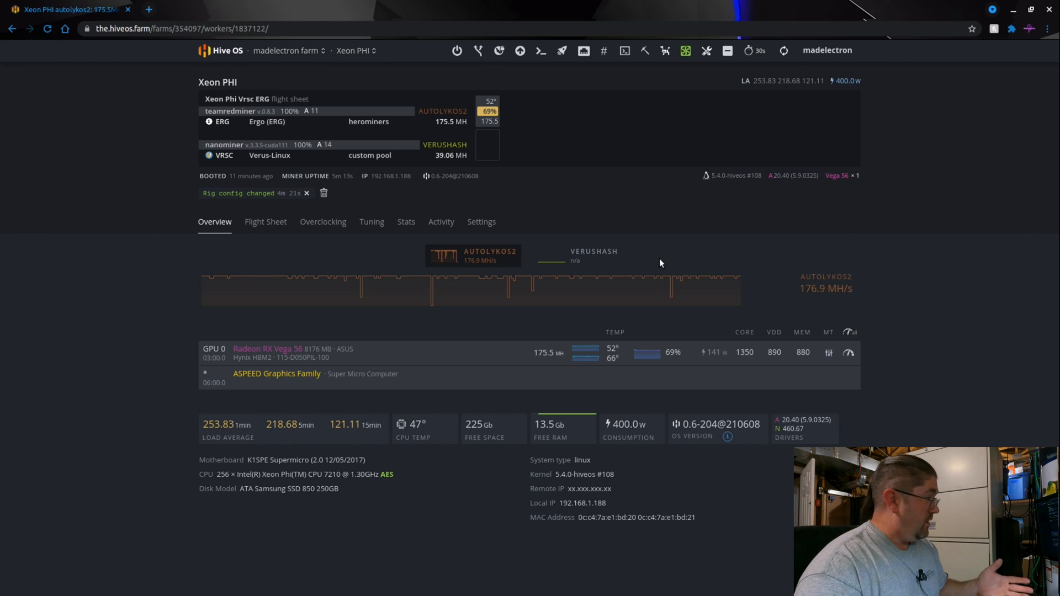
{"action": "mouse_move", "coordinate": [612, 376]}
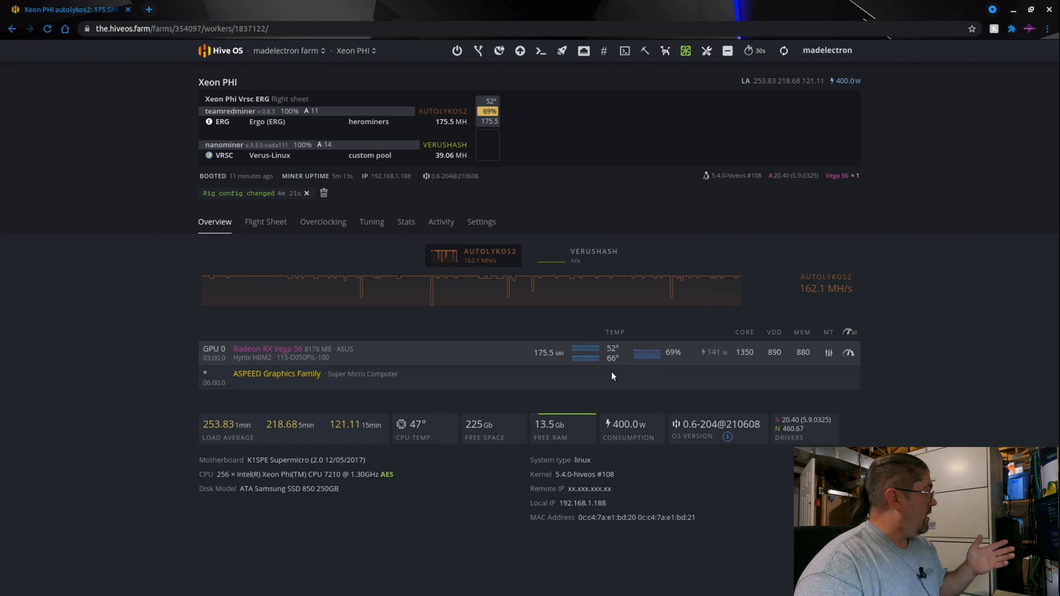
{"action": "mouse_move", "coordinate": [432, 303]}
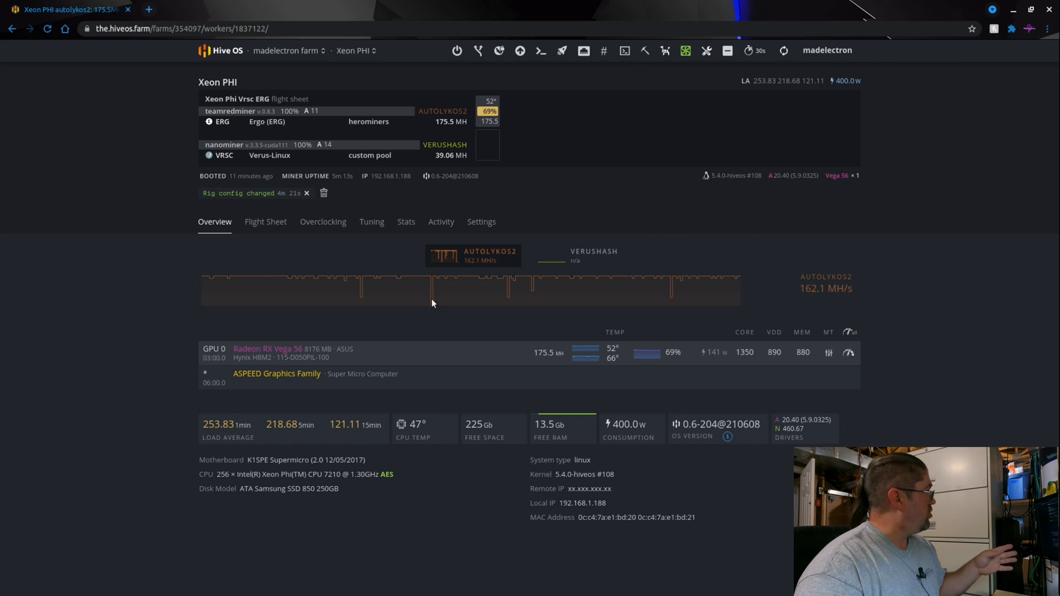